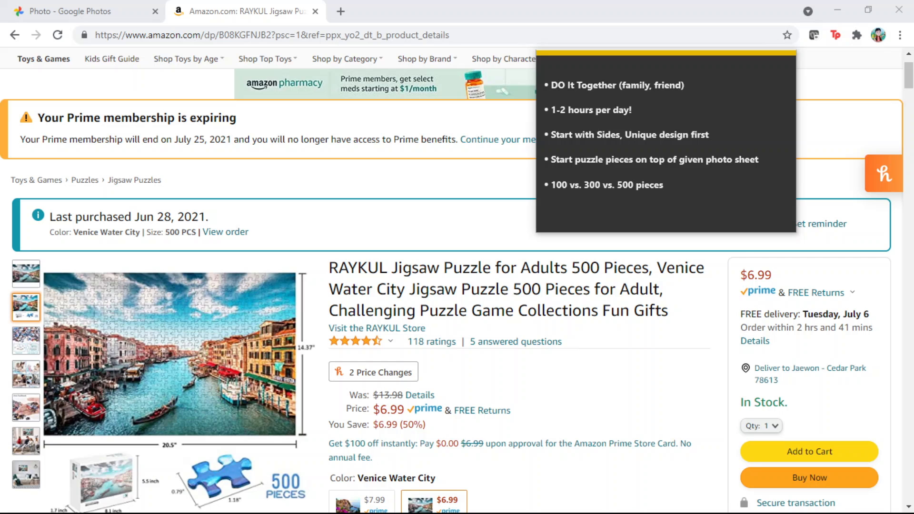
pyautogui.moveTo(274, 354)
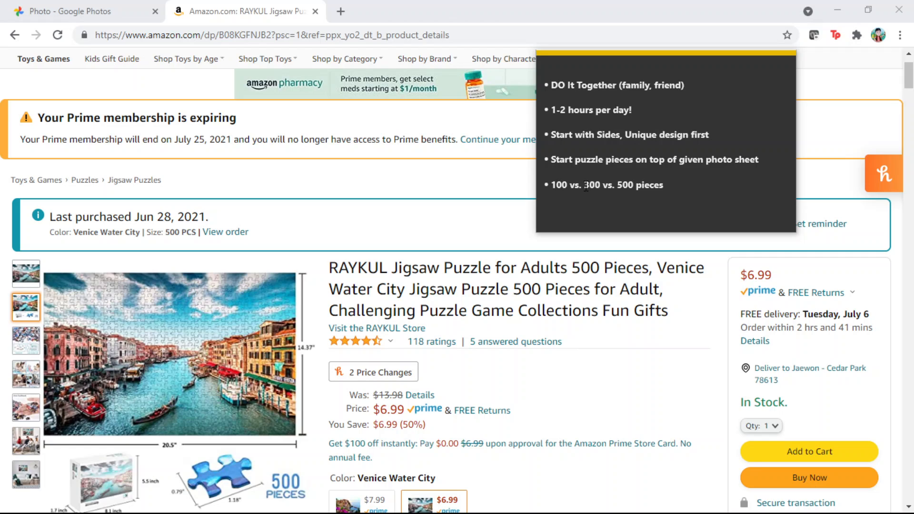
pyautogui.moveTo(668, 189)
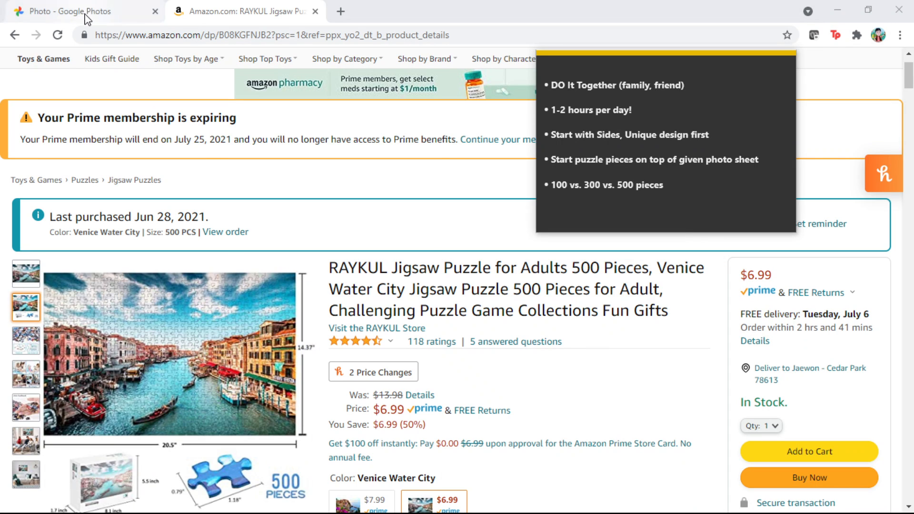
# Switch to the Google Photos tab showing the nearly completed Venice canal puzzle photo
pyautogui.click(70, 11)
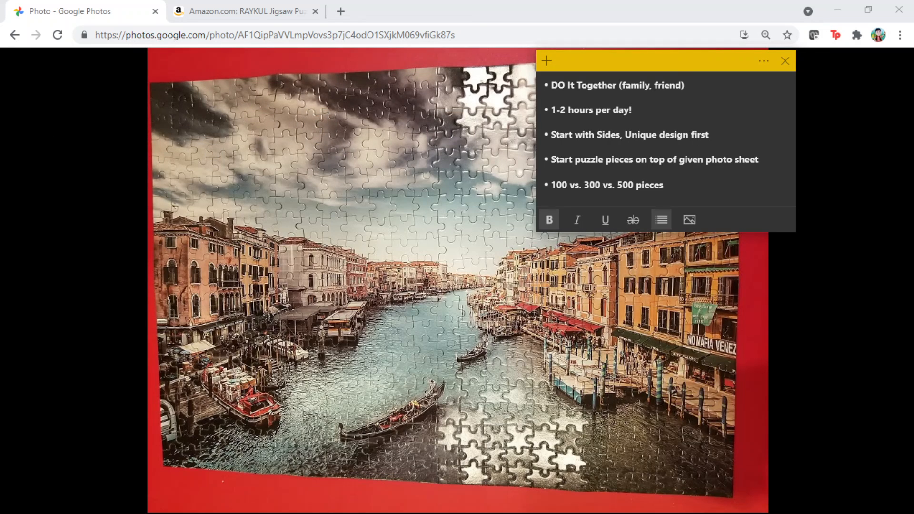
pyautogui.click(632, 110)
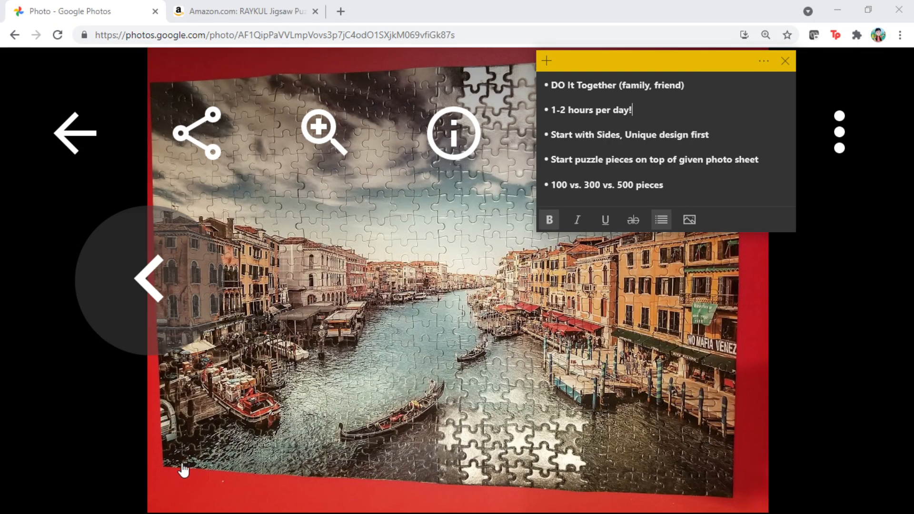
pyautogui.moveTo(173, 406)
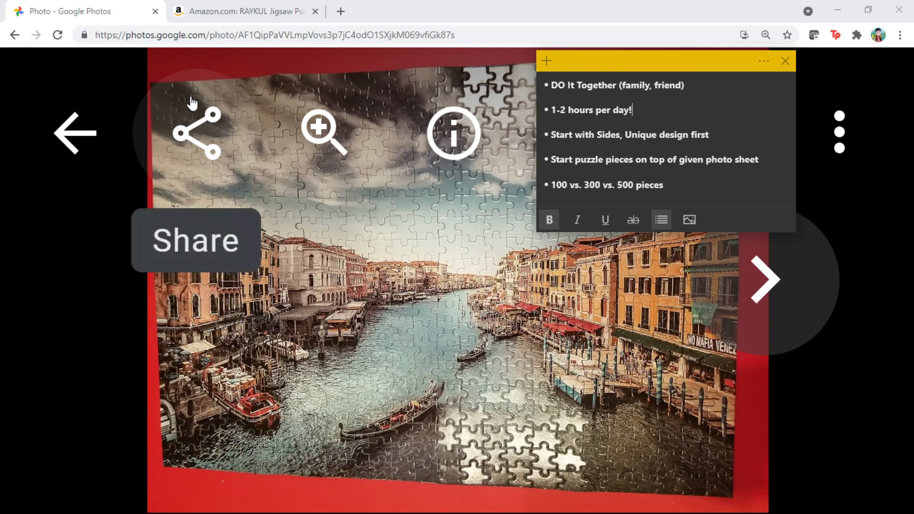
pyautogui.moveTo(737, 383)
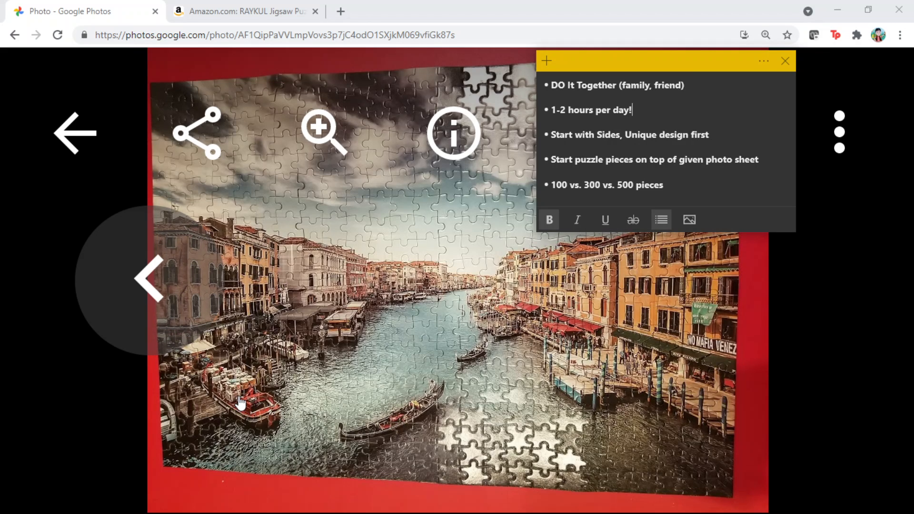
pyautogui.moveTo(232, 386)
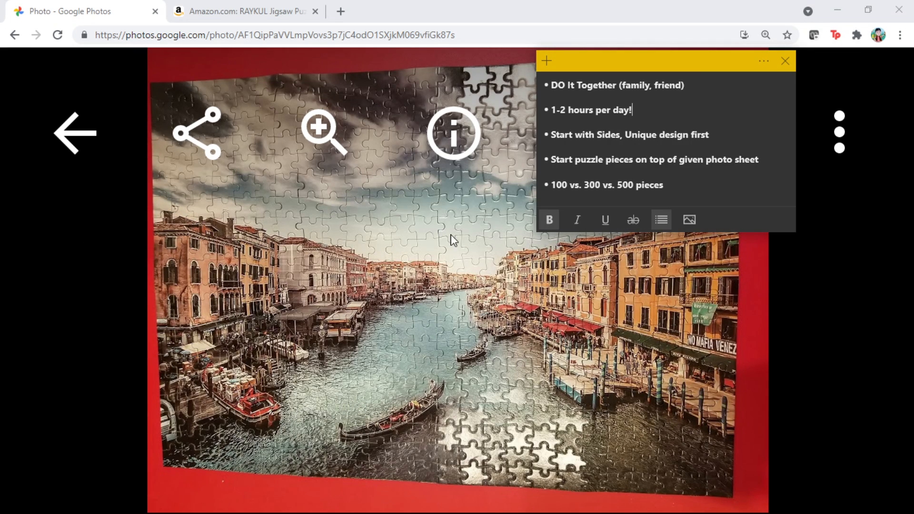
pyautogui.moveTo(480, 227)
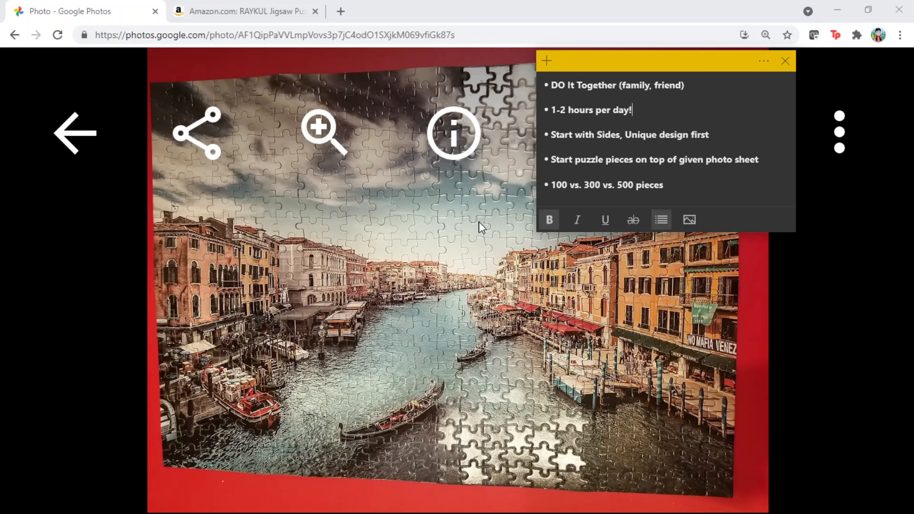
pyautogui.moveTo(377, 210)
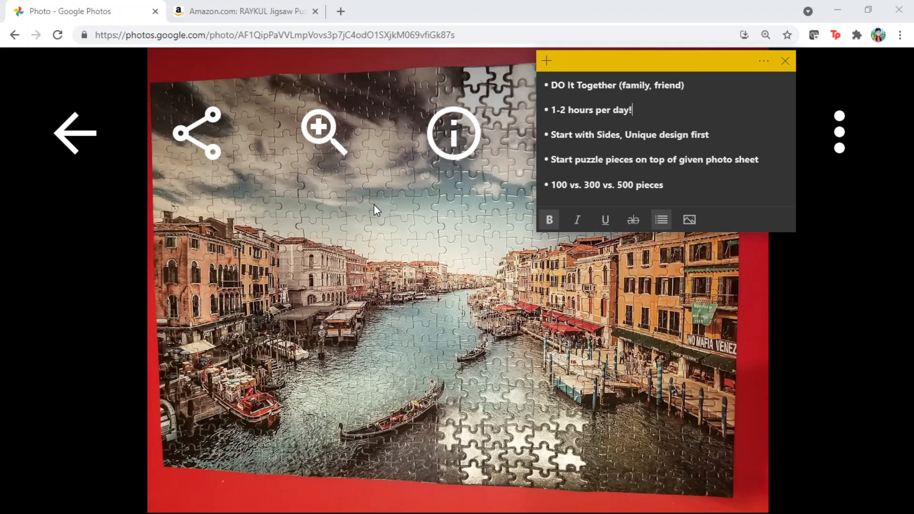
pyautogui.moveTo(356, 240)
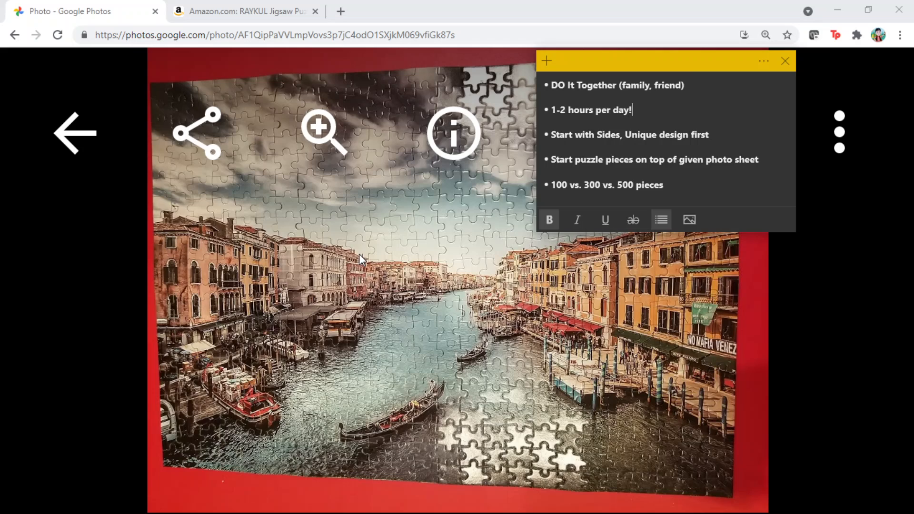
pyautogui.moveTo(509, 240)
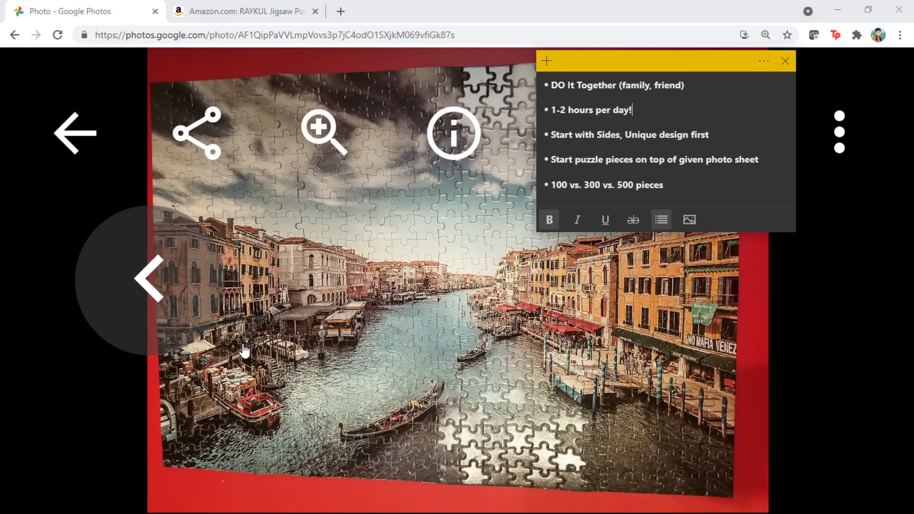
pyautogui.moveTo(241, 343)
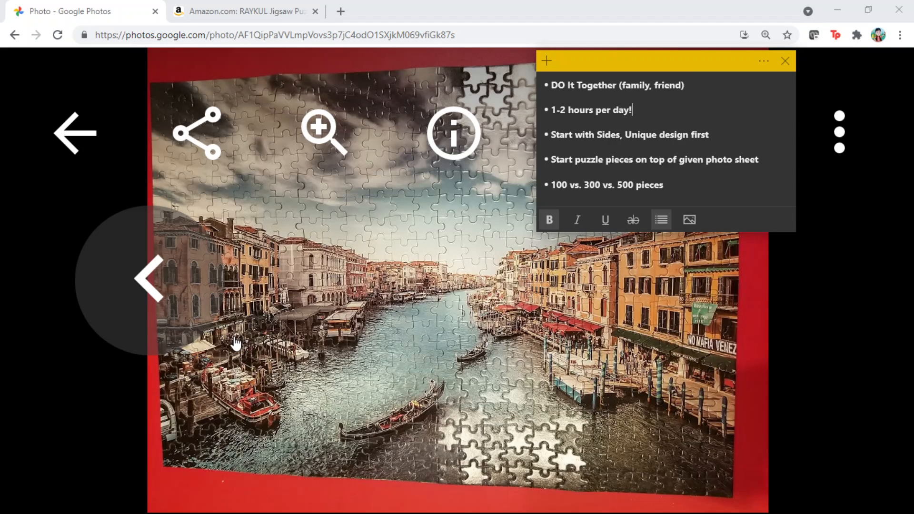
pyautogui.moveTo(603, 343)
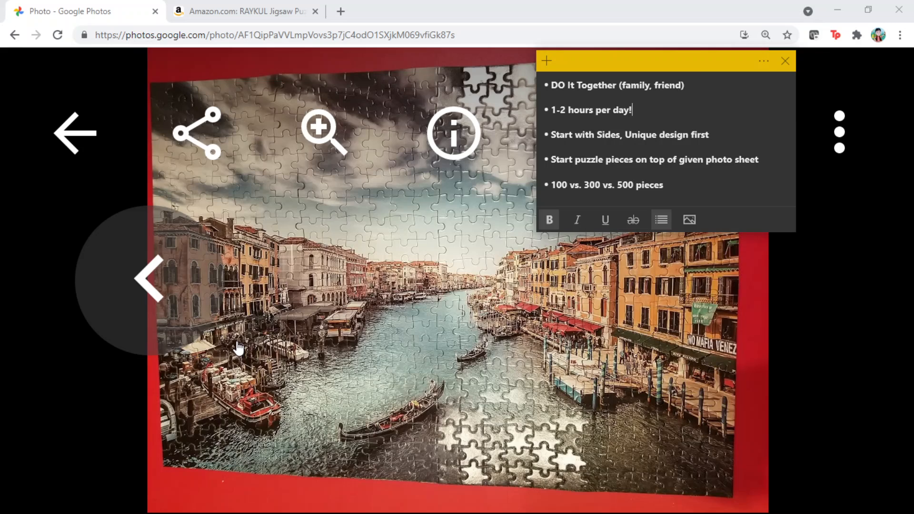
pyautogui.moveTo(515, 345)
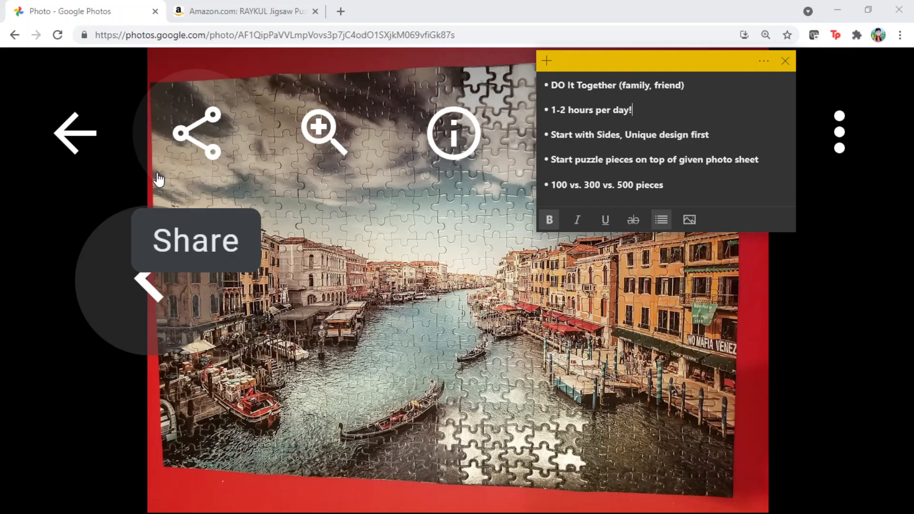
pyautogui.moveTo(699, 418)
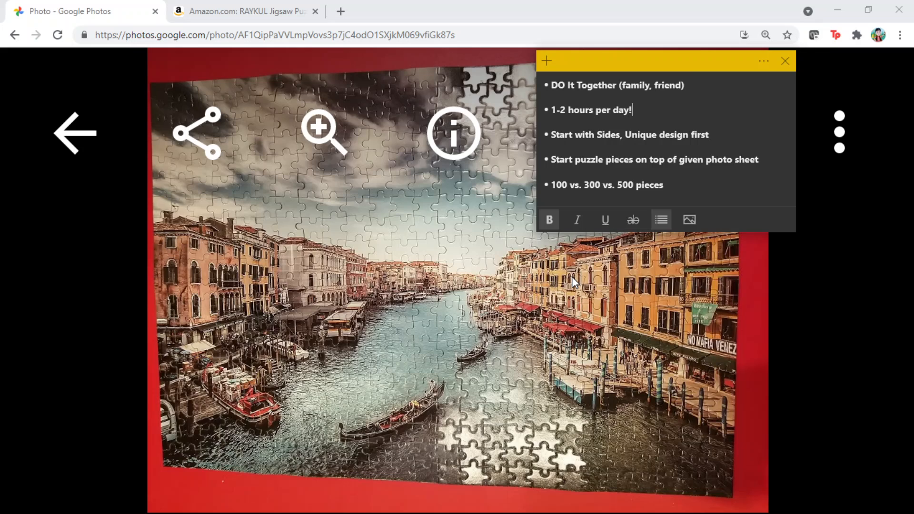
pyautogui.moveTo(328, 285)
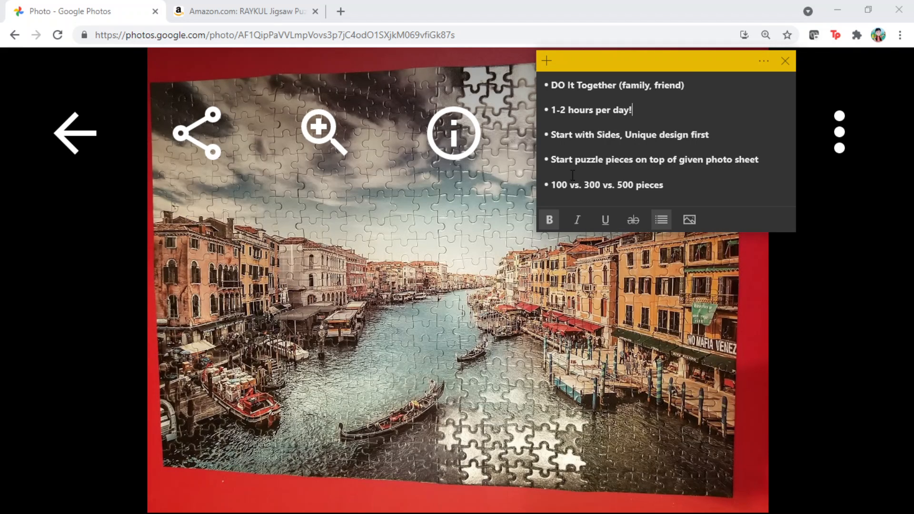
pyautogui.moveTo(145, 99)
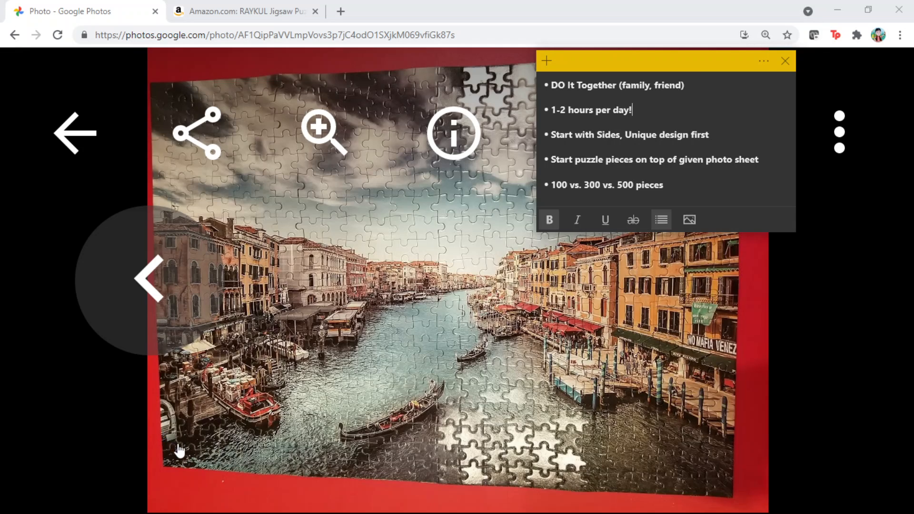
pyautogui.moveTo(194, 421)
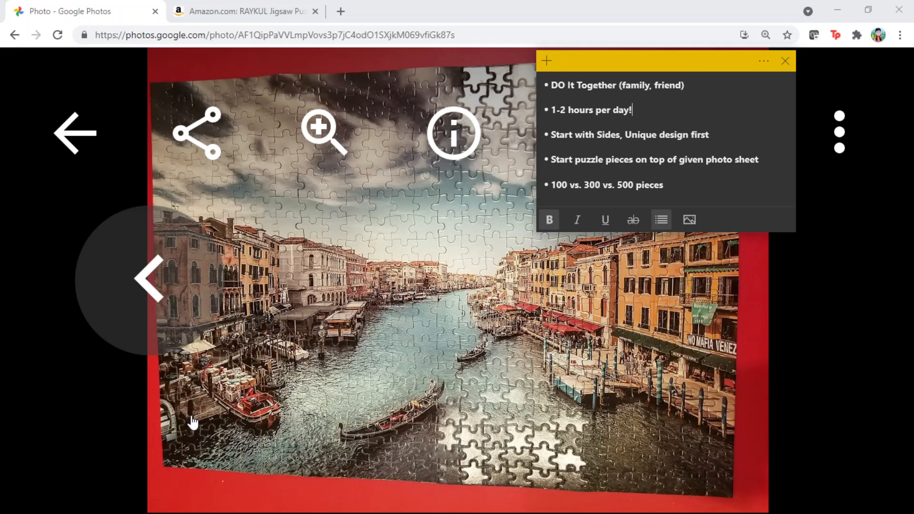